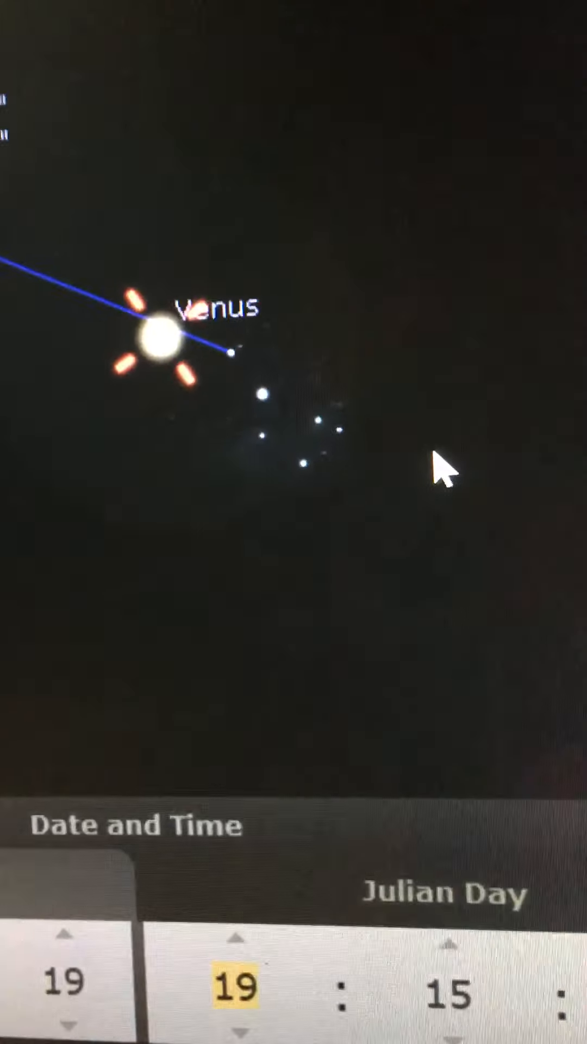
- Adjust the year spinner toward 1553 in the Date and Time window
left_click(157, 350)
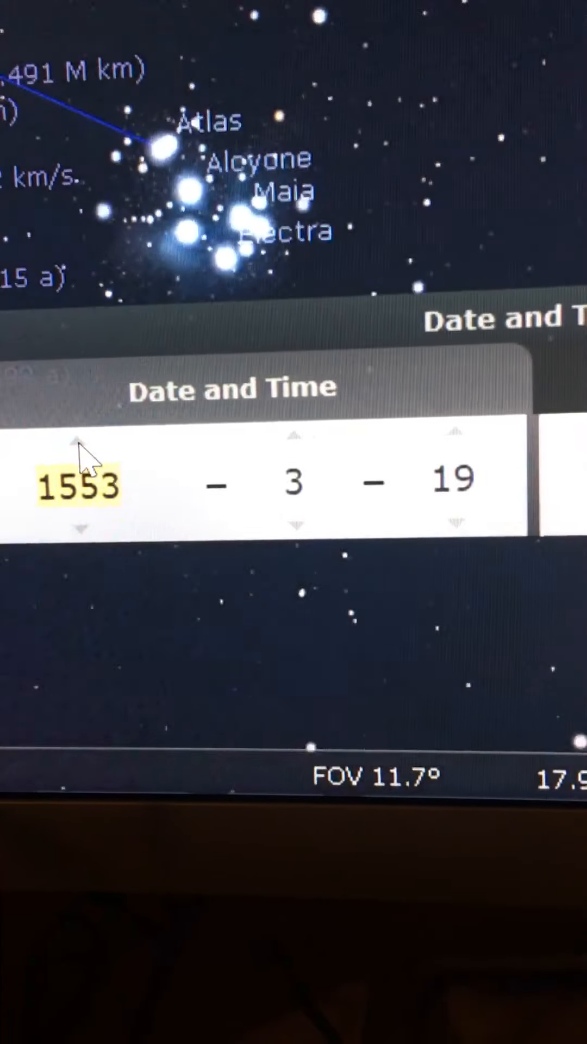
- Step the year forward to 1566 and nudge the day to the 20th
left_click(75, 448)
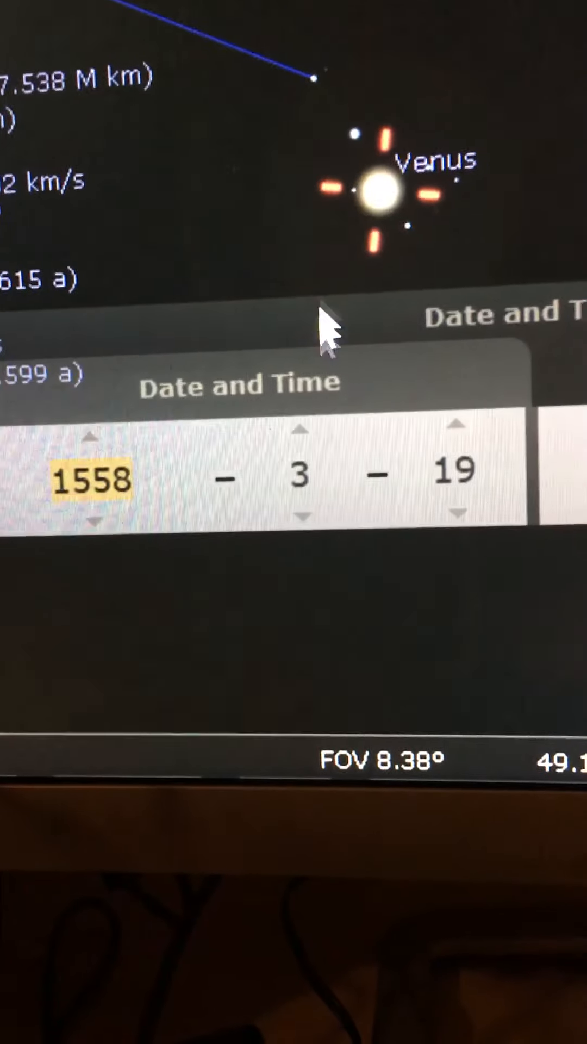
left_click(459, 514)
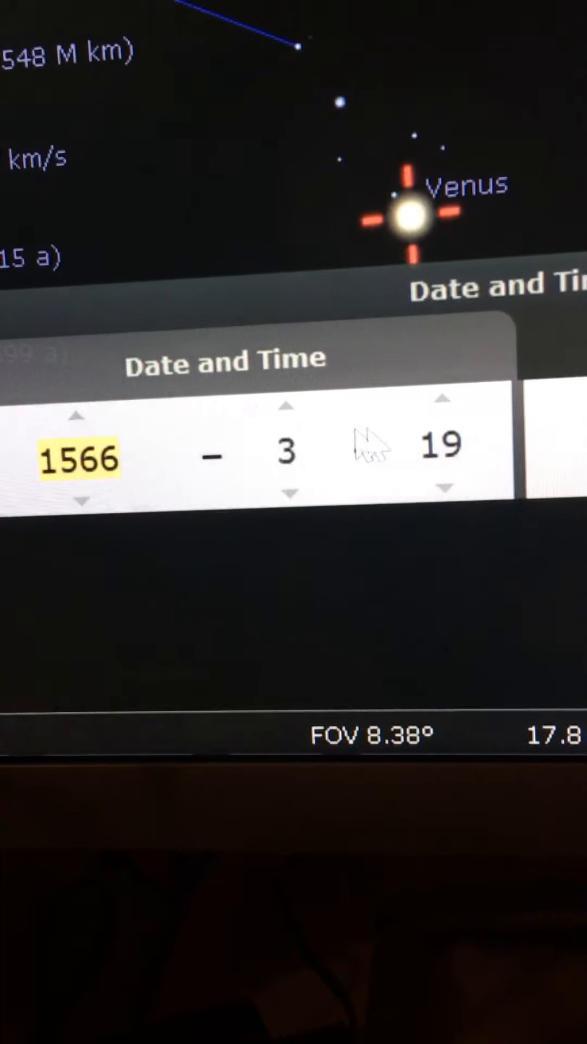
left_click(443, 506)
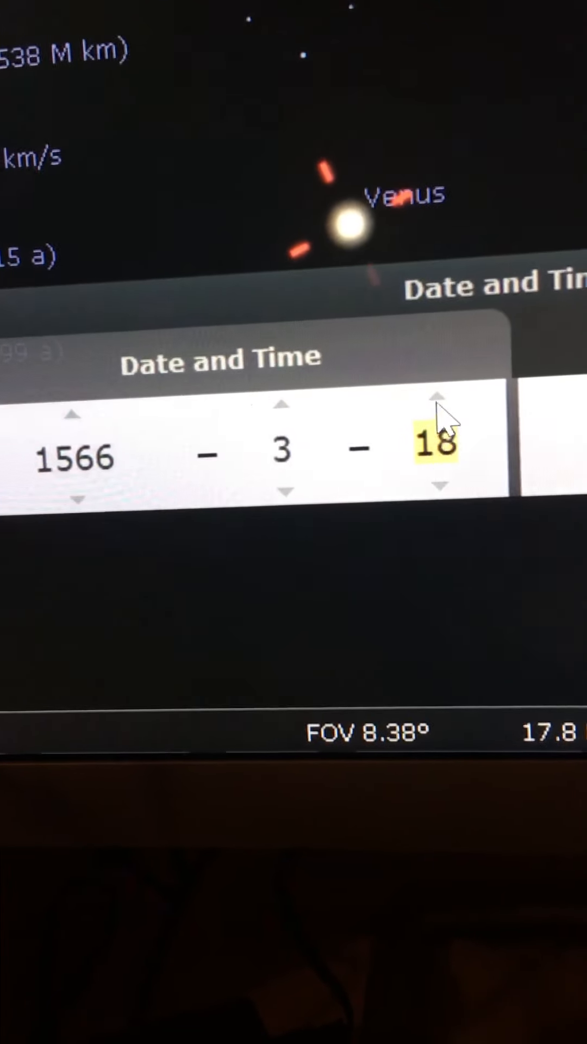
left_click(437, 413)
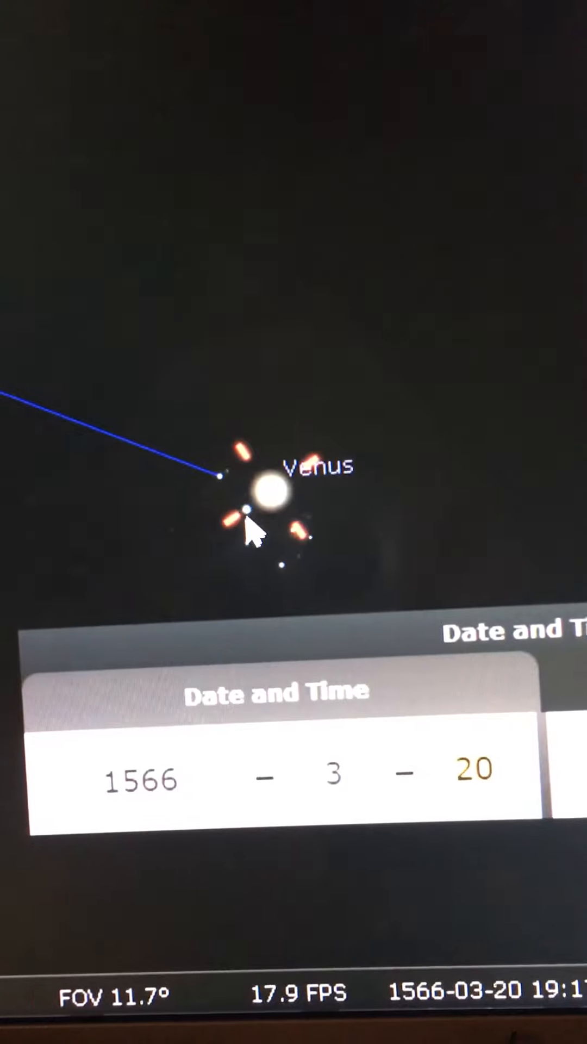
mouse_move(336, 539)
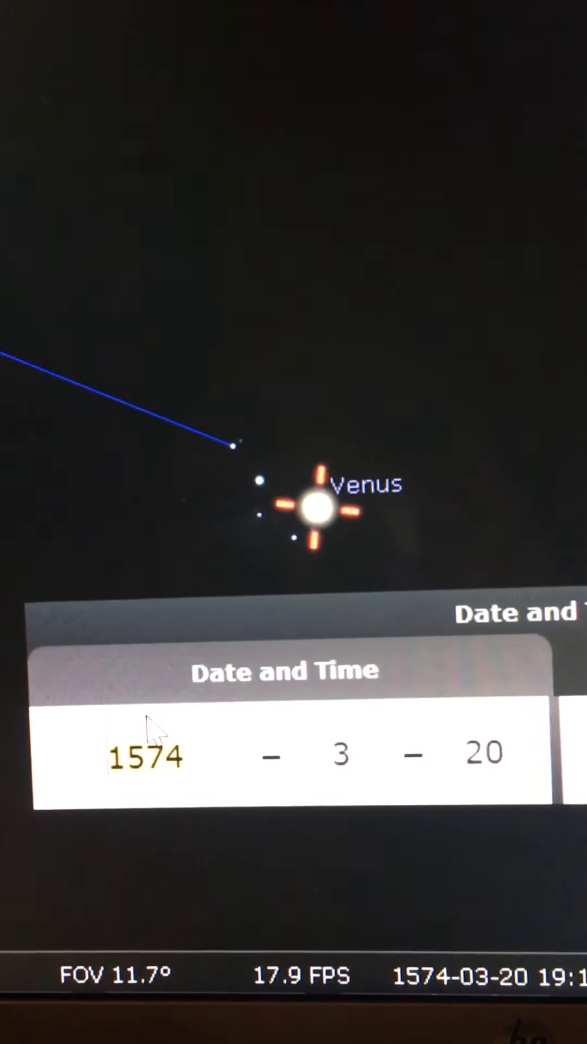
- Step the year back to 1566 so Venus sits among the Pleiades
left_click(144, 755)
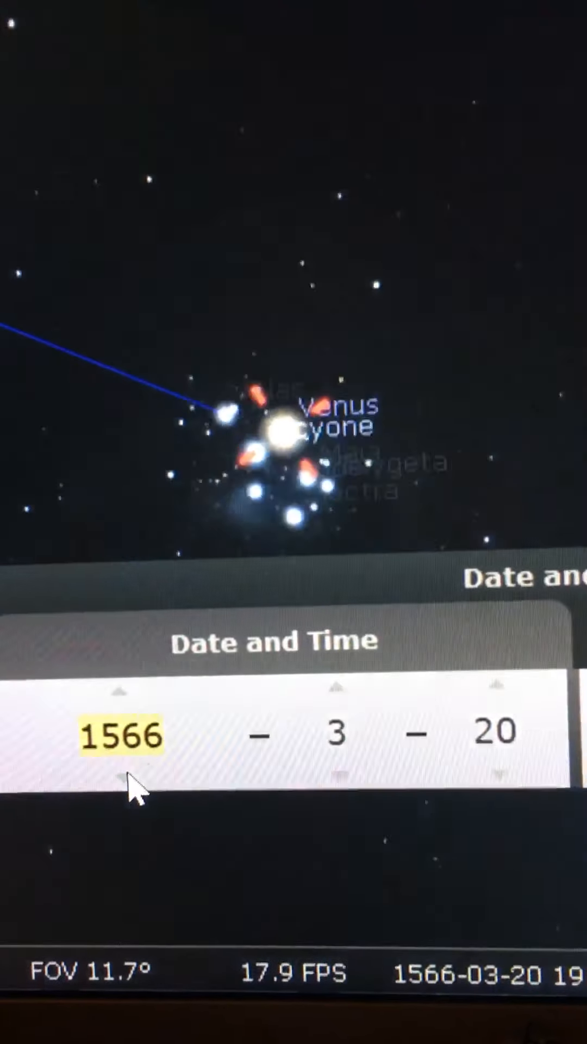
- Step the year back to 1558 and the day to the 19th
left_click(122, 790)
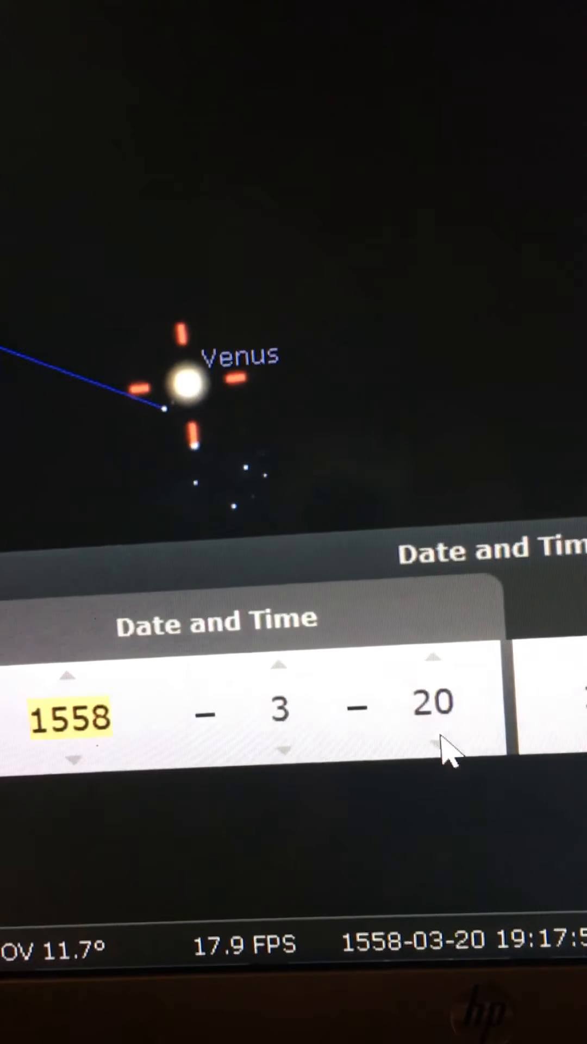
left_click(439, 770)
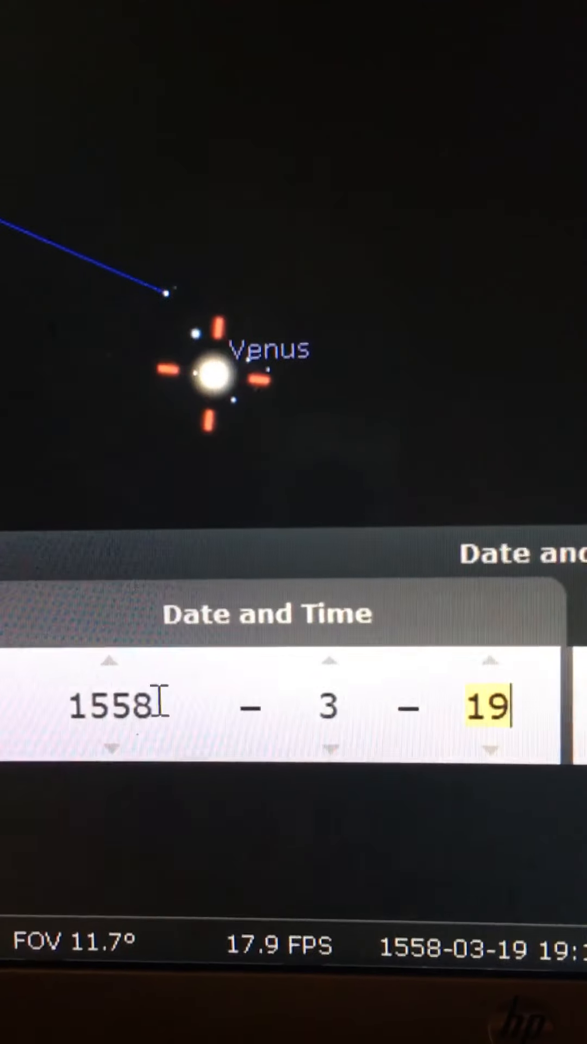
mouse_move(127, 763)
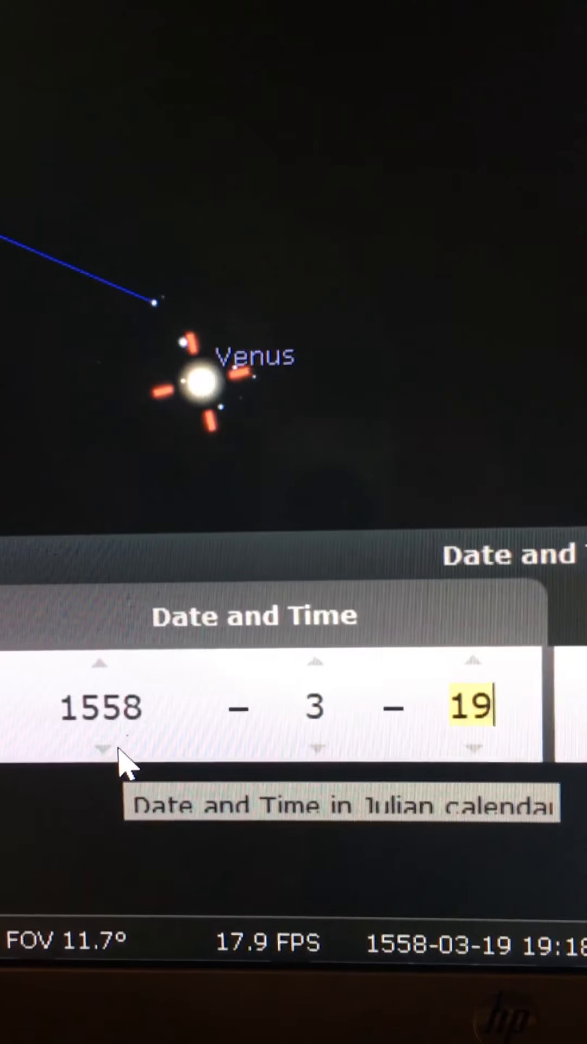